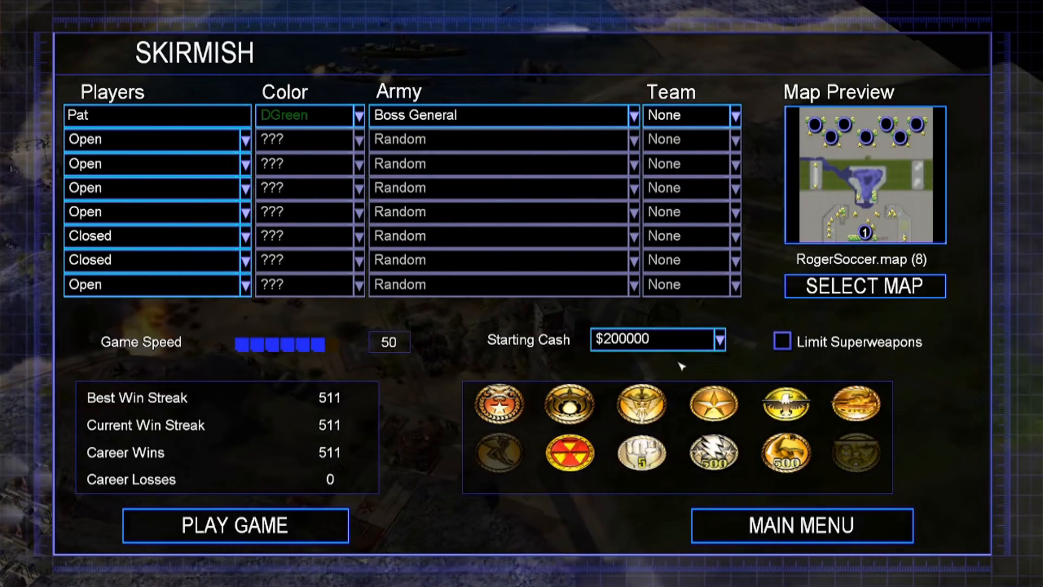
Step: Leave the skirmish menu and show the Zero Hour install folder in File Explorer
left_click(718, 338)
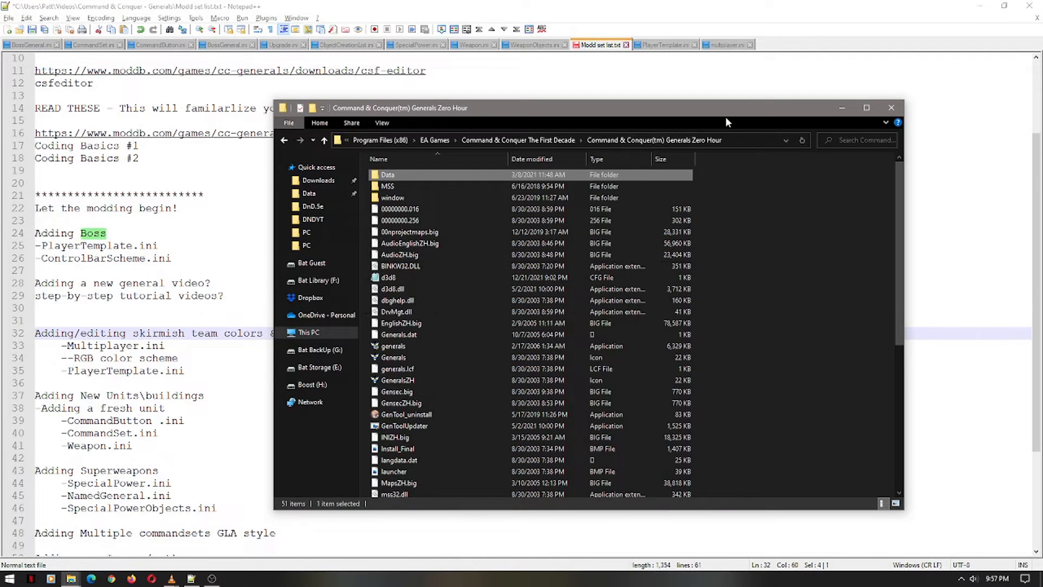
mouse_move(711, 117)
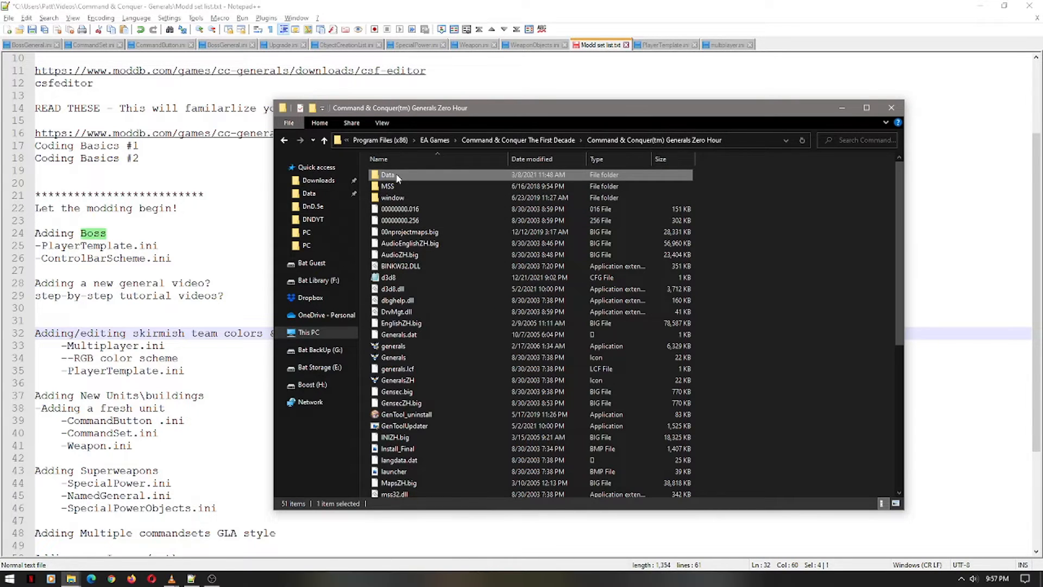
Step: Browse into Data\INI and open multiplayer.ini and PlayerTemplate.ini together in Notepad++
double_click(388, 174)
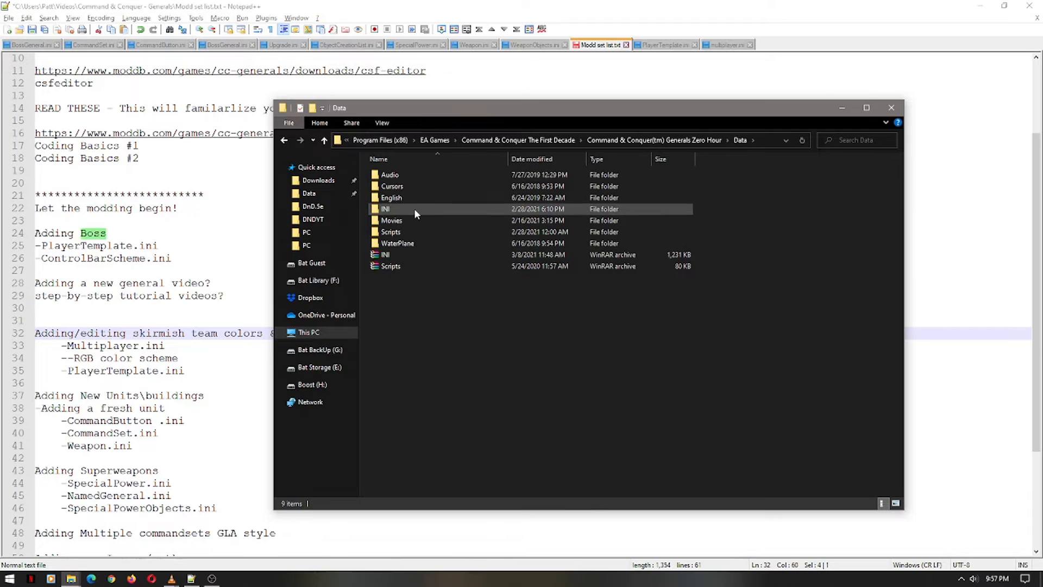
double_click(386, 208)
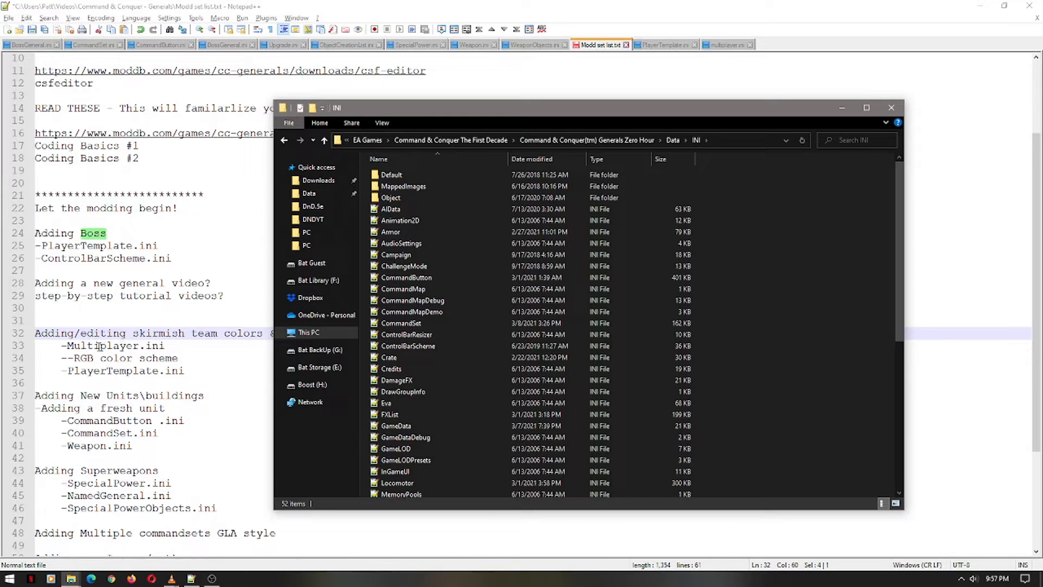
mouse_move(72, 370)
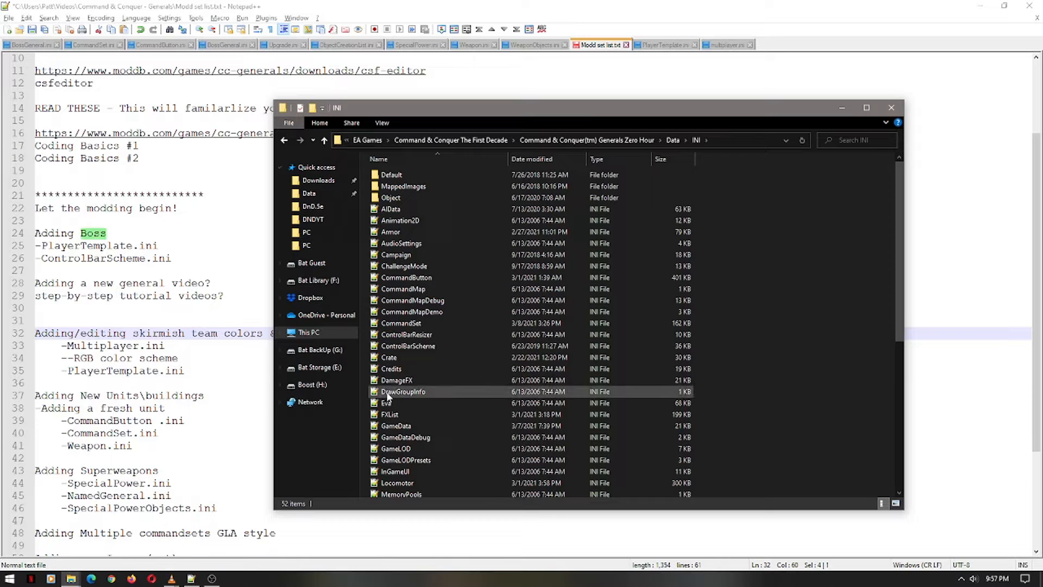
scroll("down", 3)
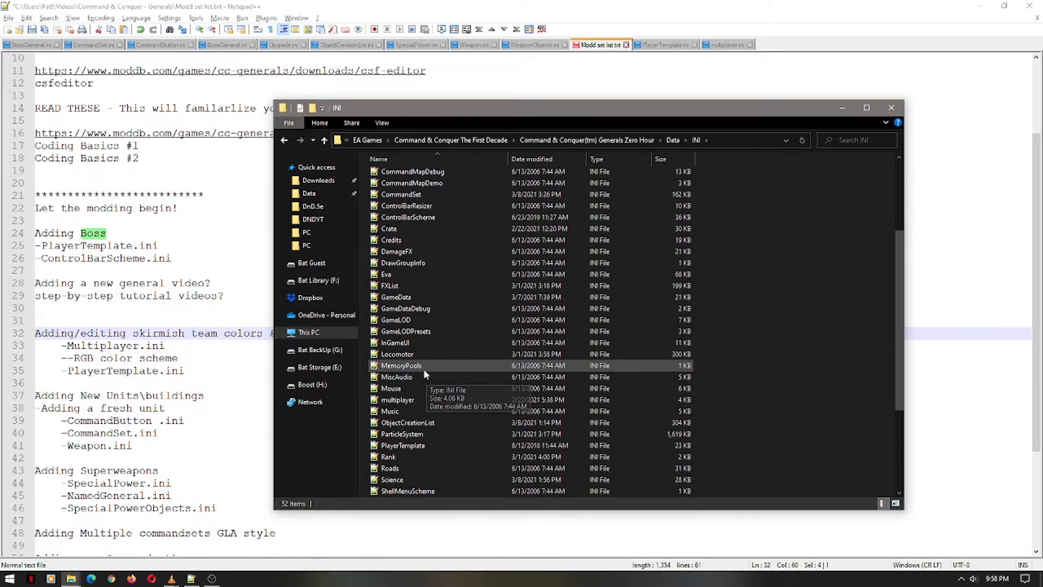
scroll("down", 3)
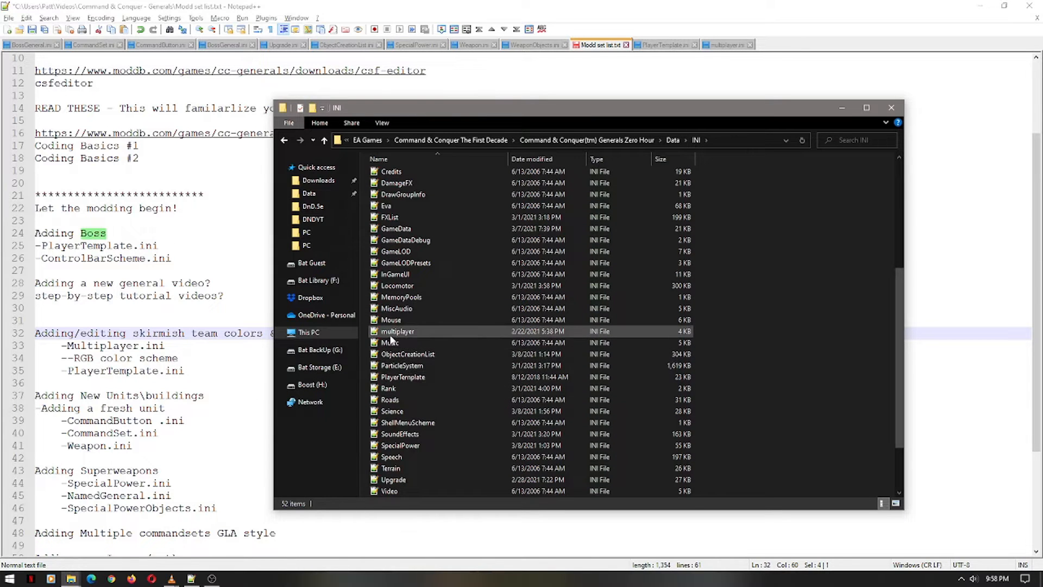
left_click(402, 376)
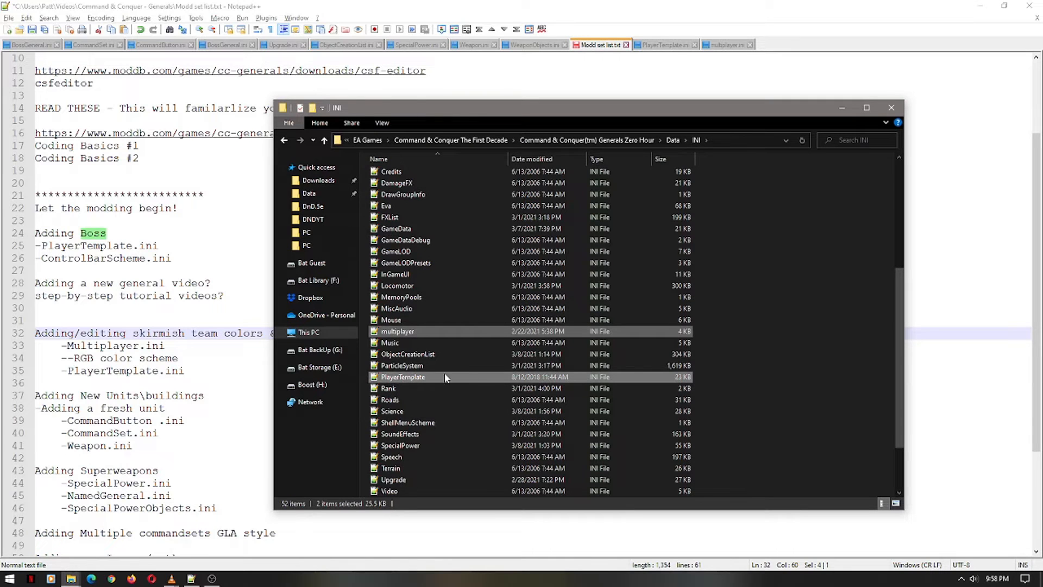
double_click(398, 331)
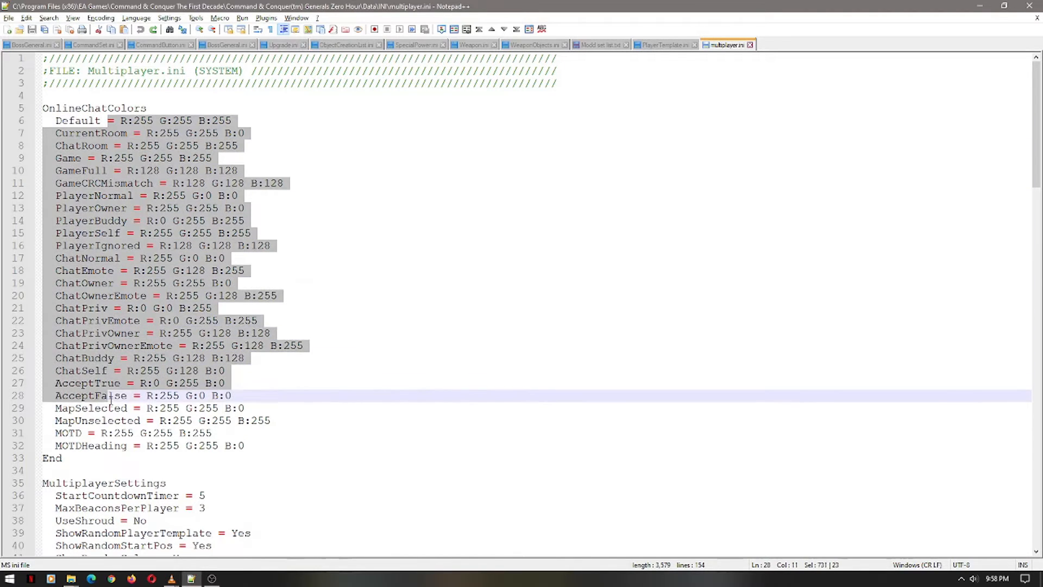
scroll("down", 3)
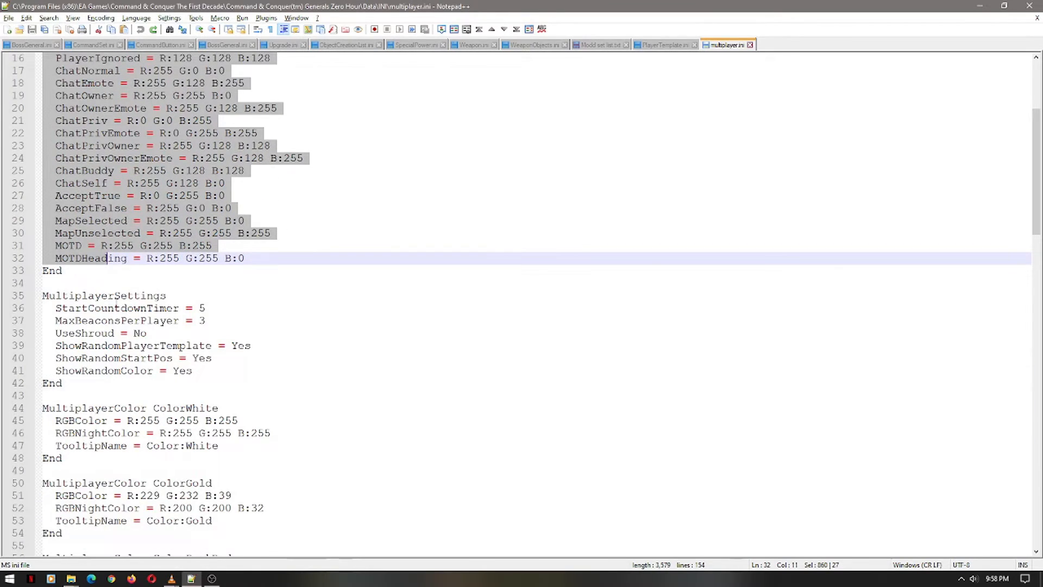
scroll("down", 3)
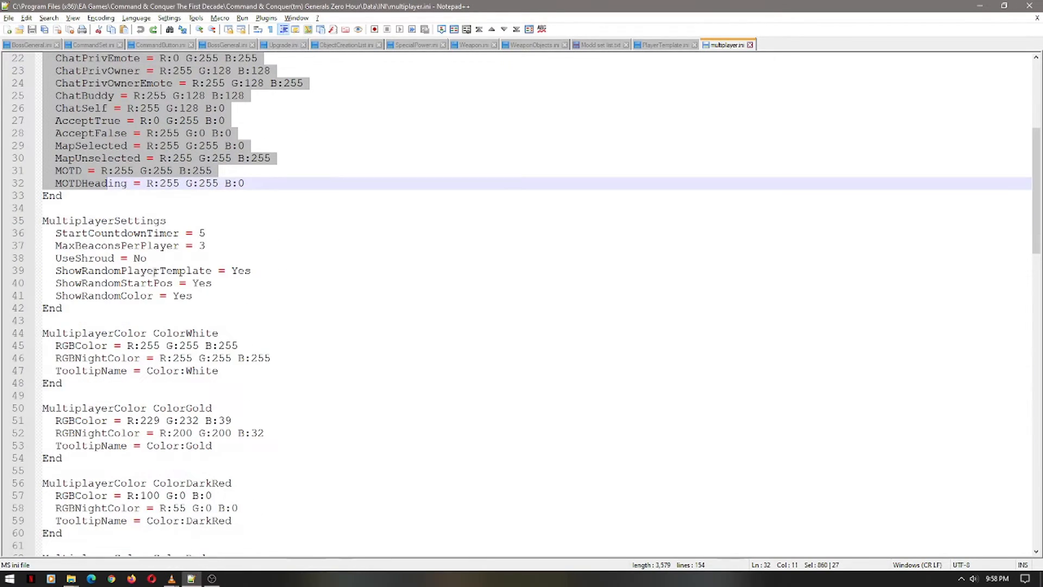
left_click(73, 258)
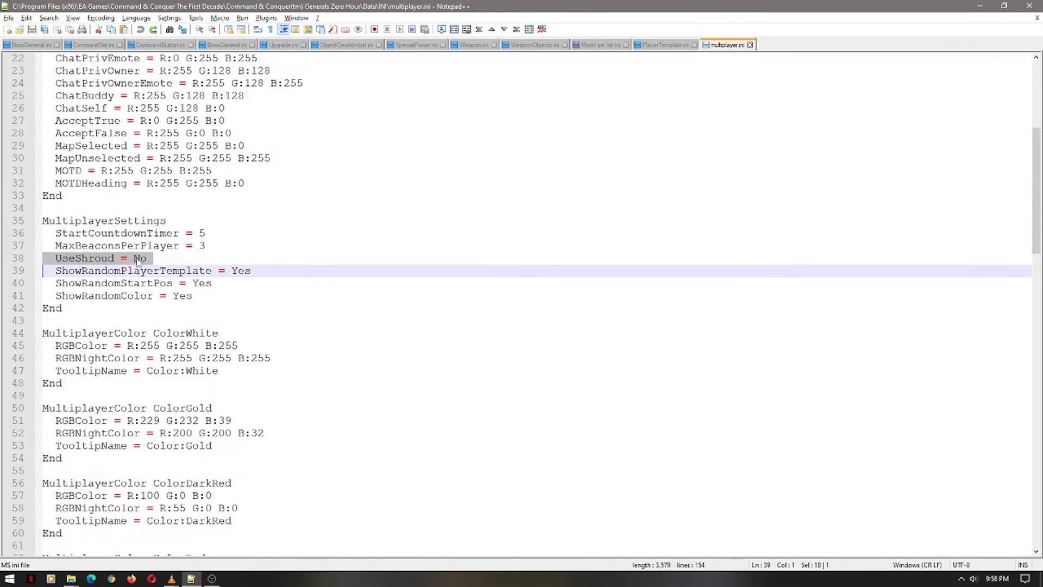
scroll("down", 3)
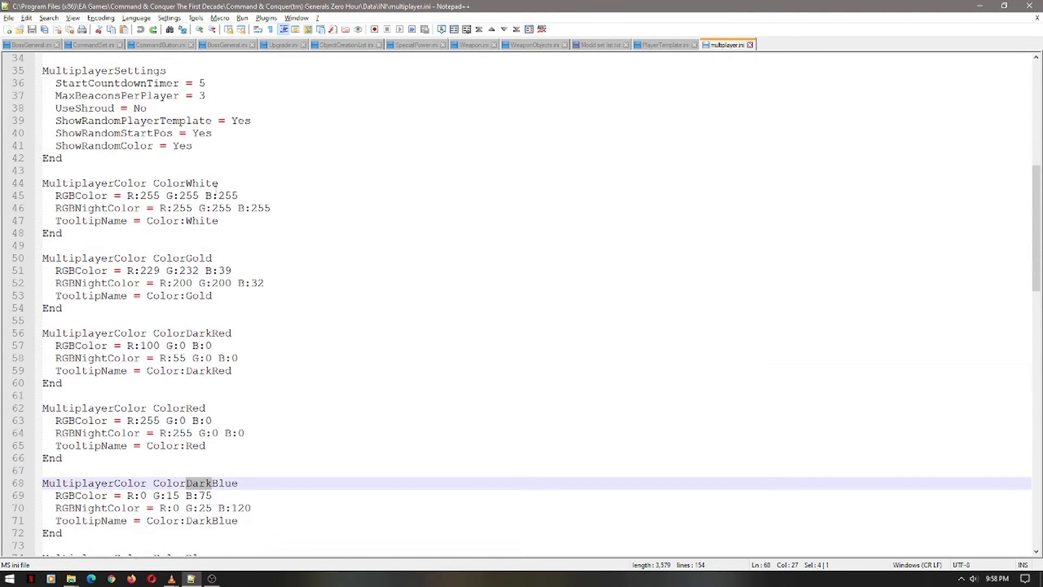
scroll("down", 3)
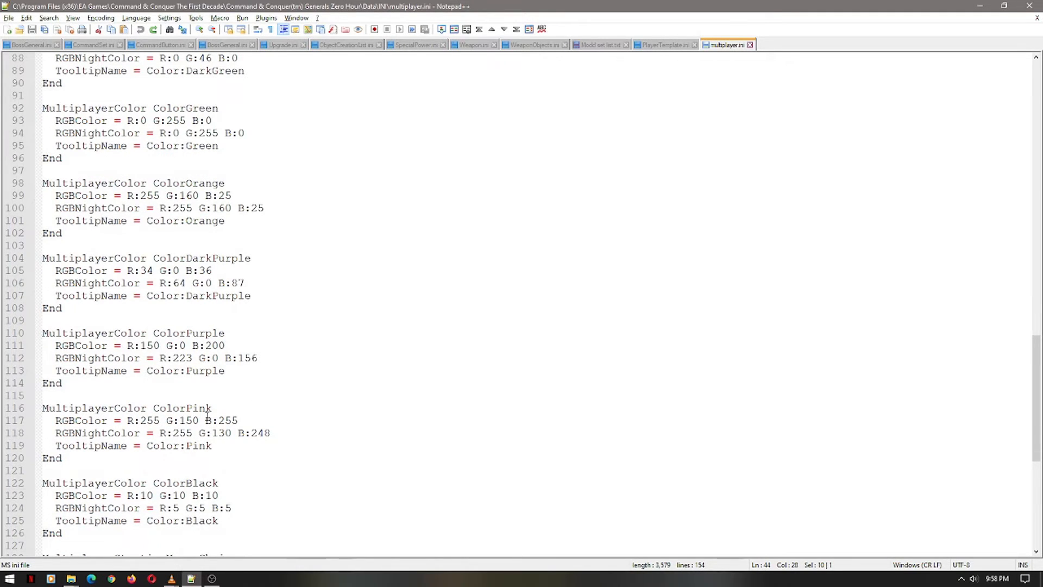
scroll("down", 3)
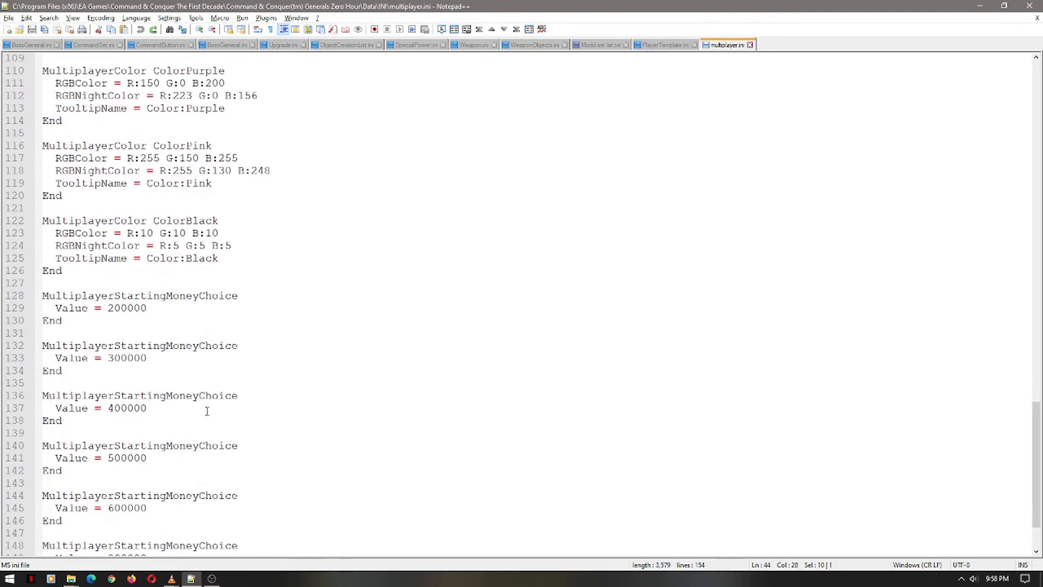
scroll("down", 3)
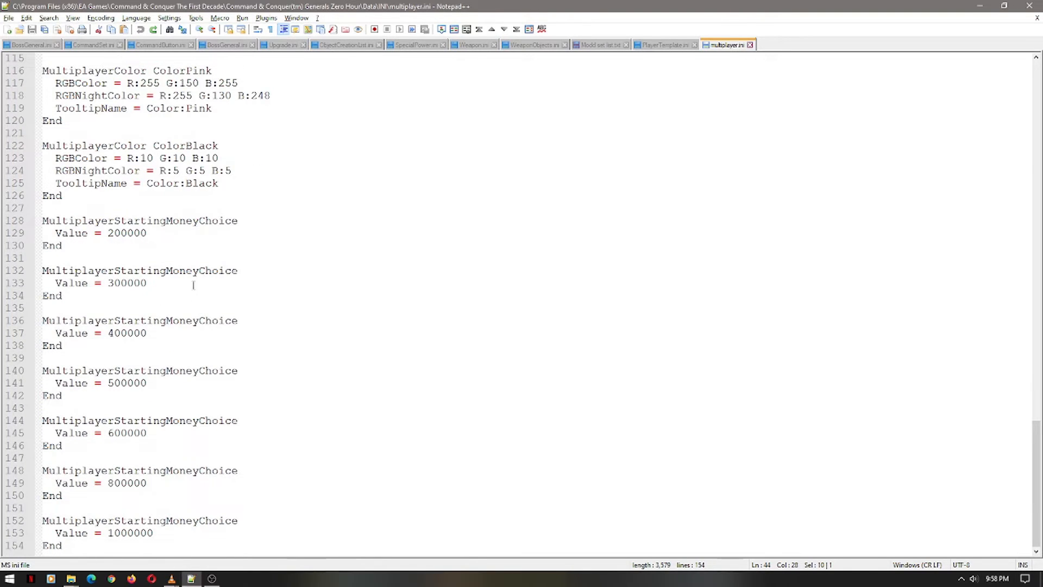
left_click(53, 146)
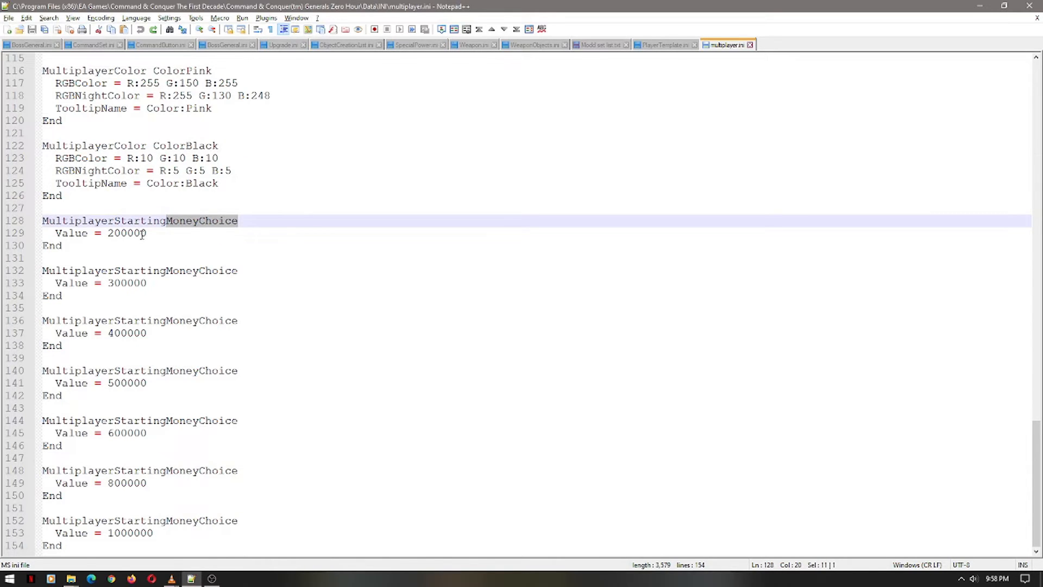
left_click(166, 233)
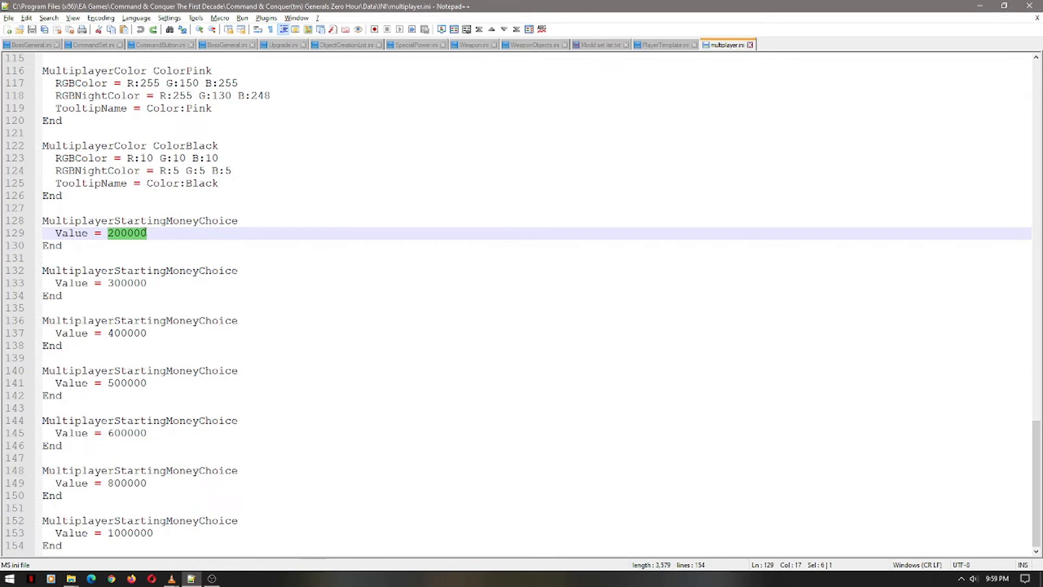
mouse_move(126, 245)
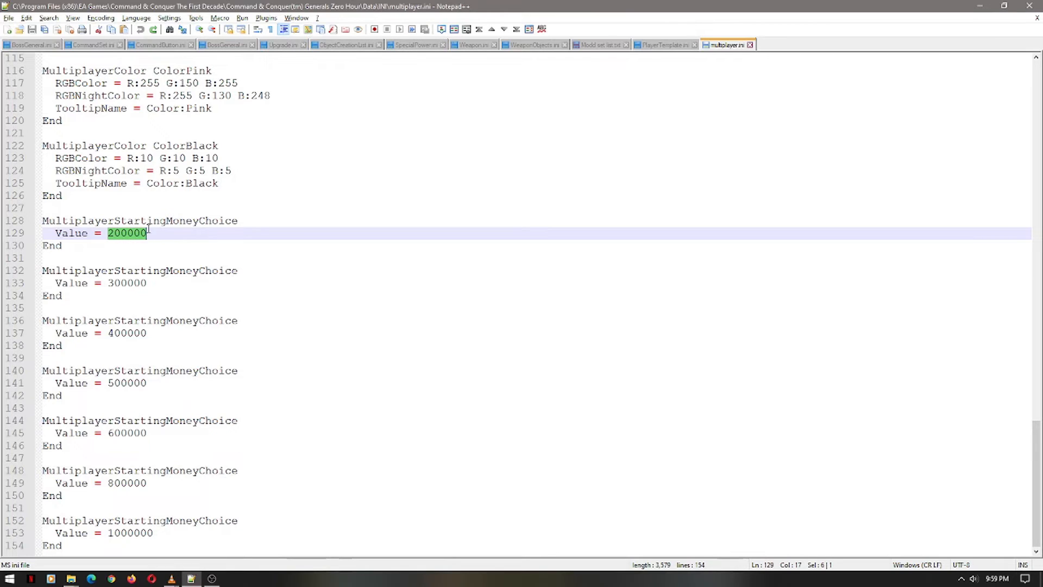
left_click(112, 245)
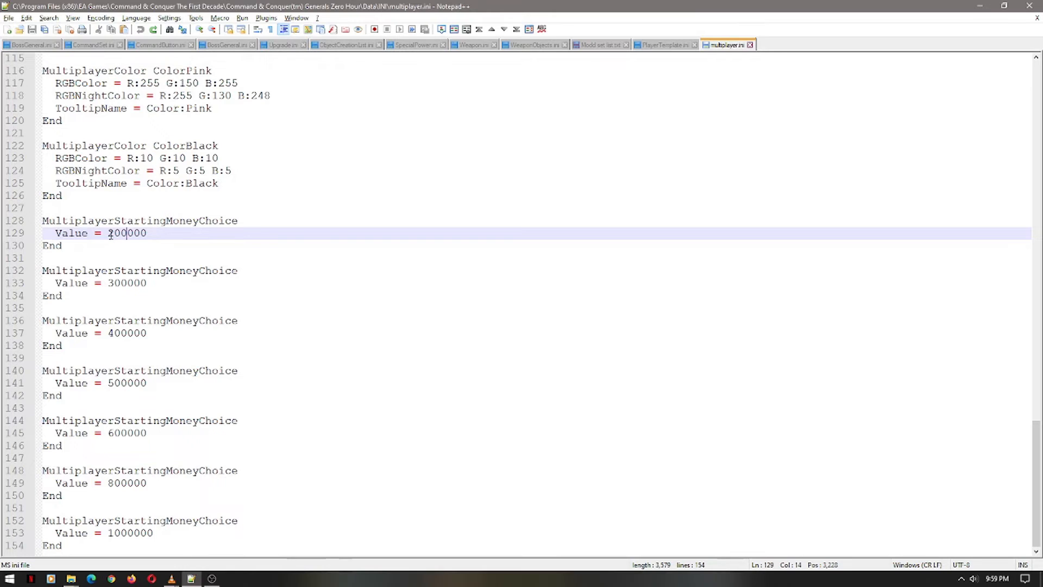
double_click(125, 233)
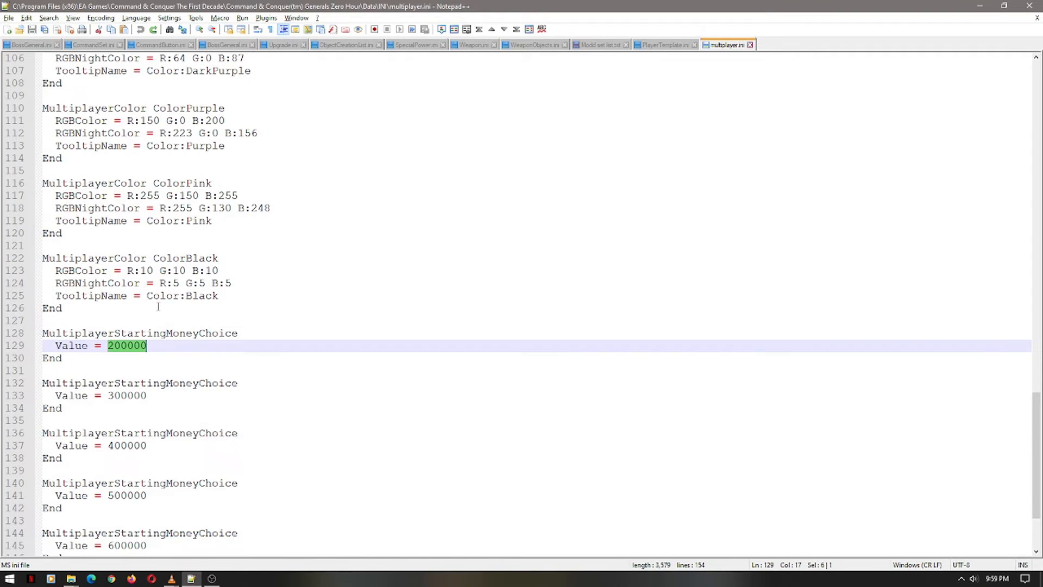
scroll("down", 3)
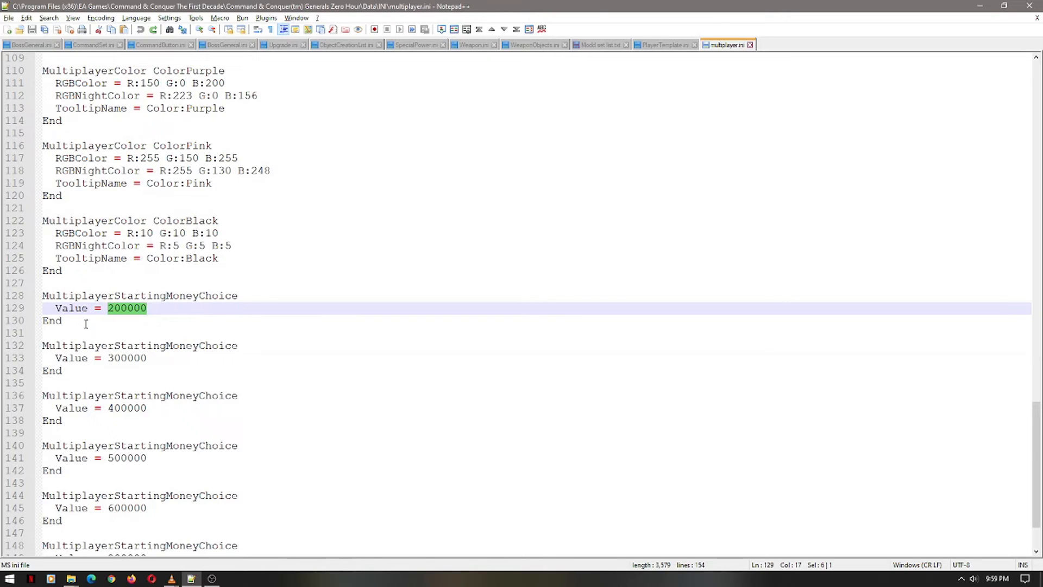
left_click(60, 270)
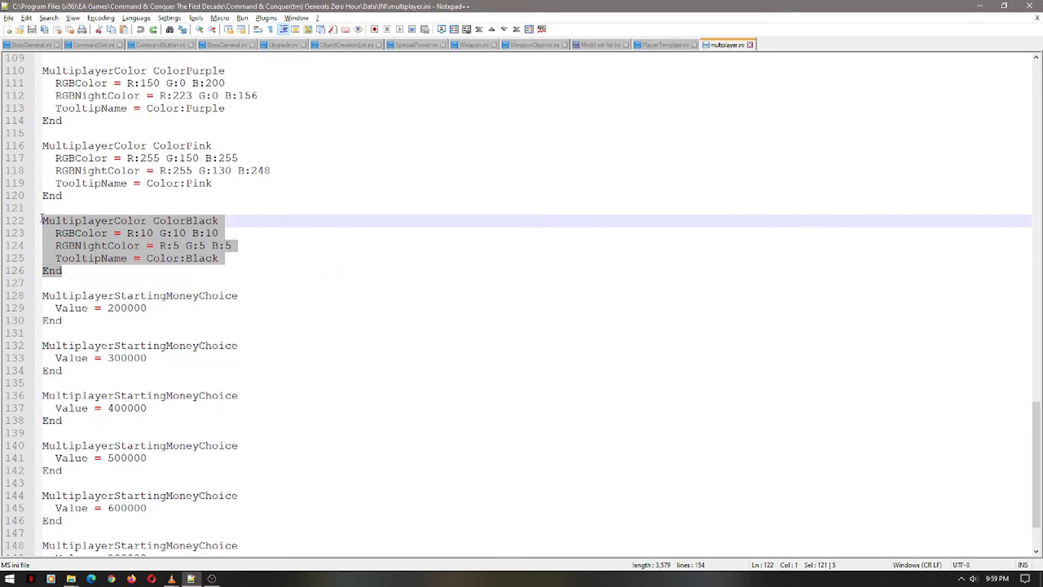
scroll("down", 3)
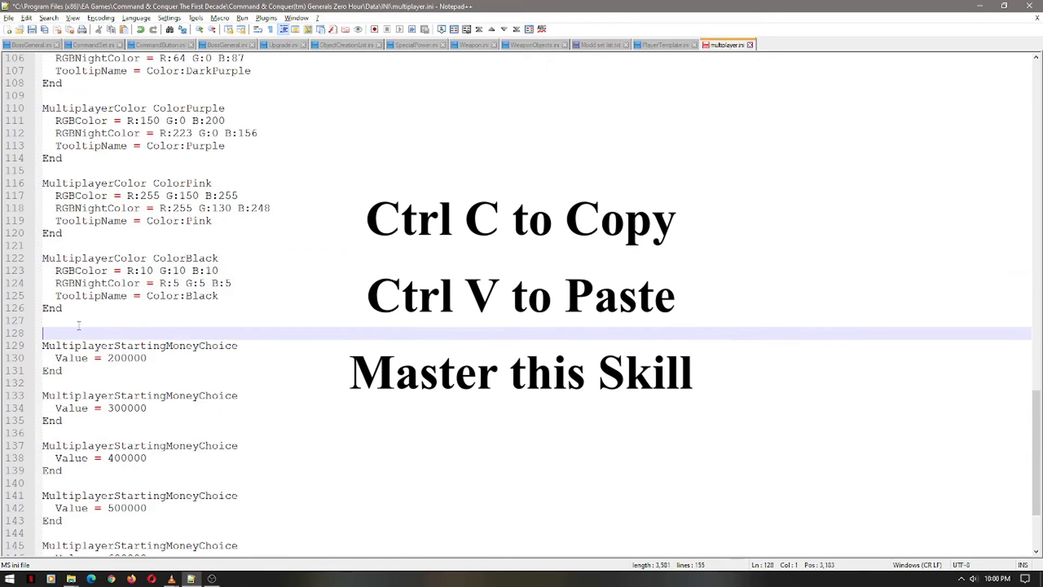
Step: Paste a ColorBlack copy above the money choices, renaming it Color11Black with tooltip Color:11Black
key("enter")
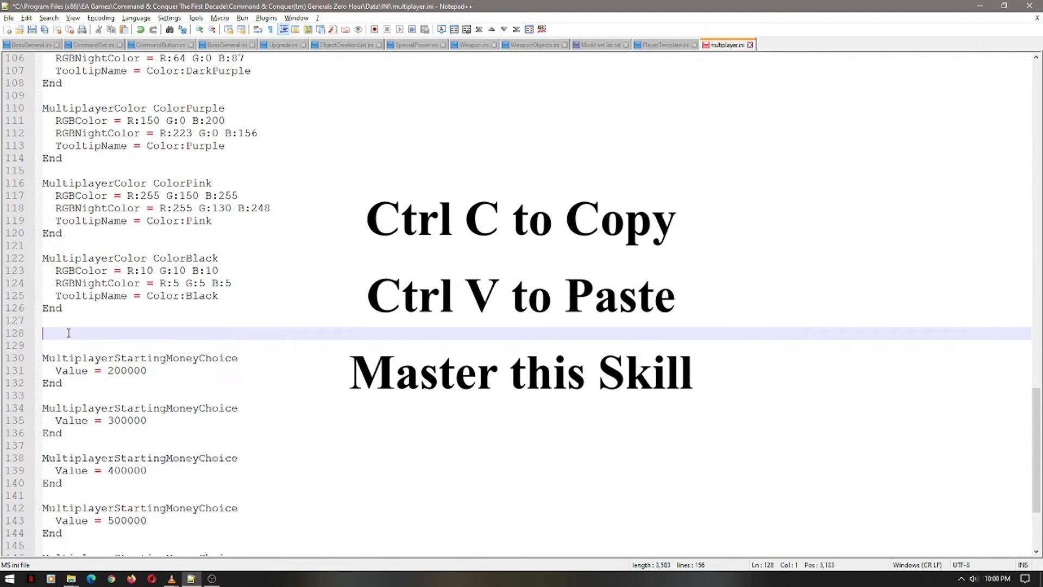
key("ctrl+v")
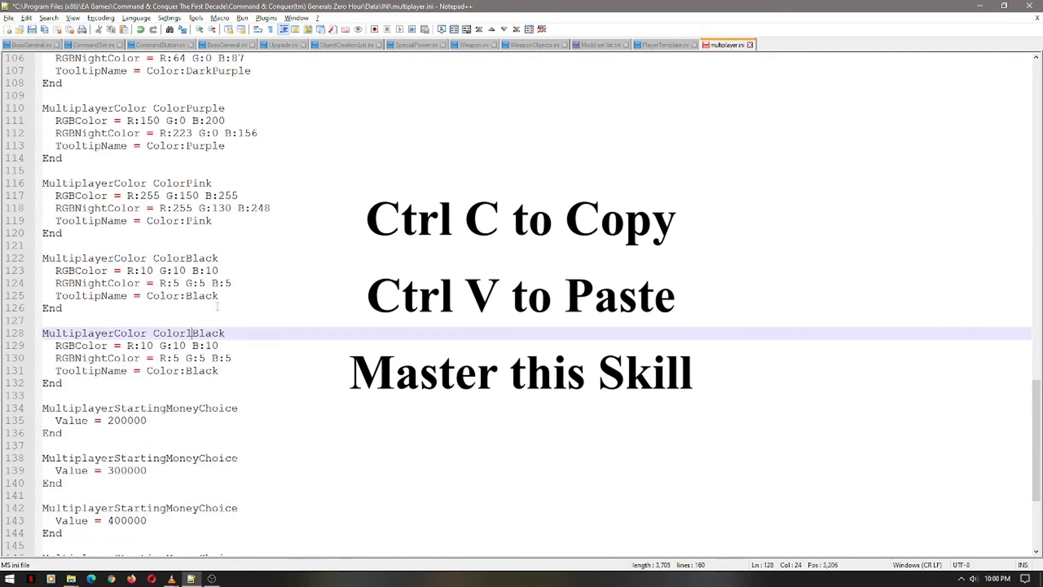
type("1")
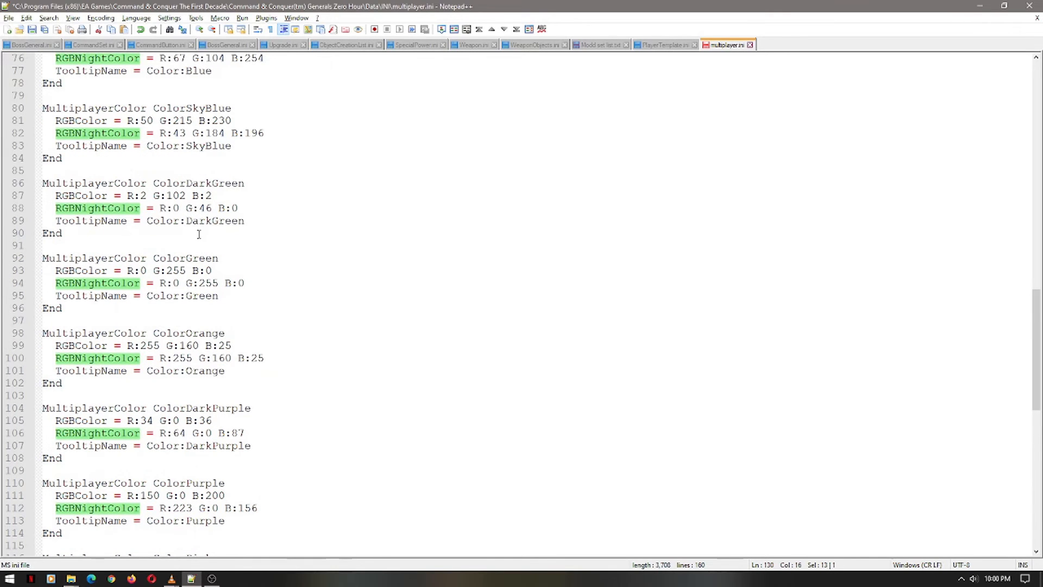
scroll("down", 3)
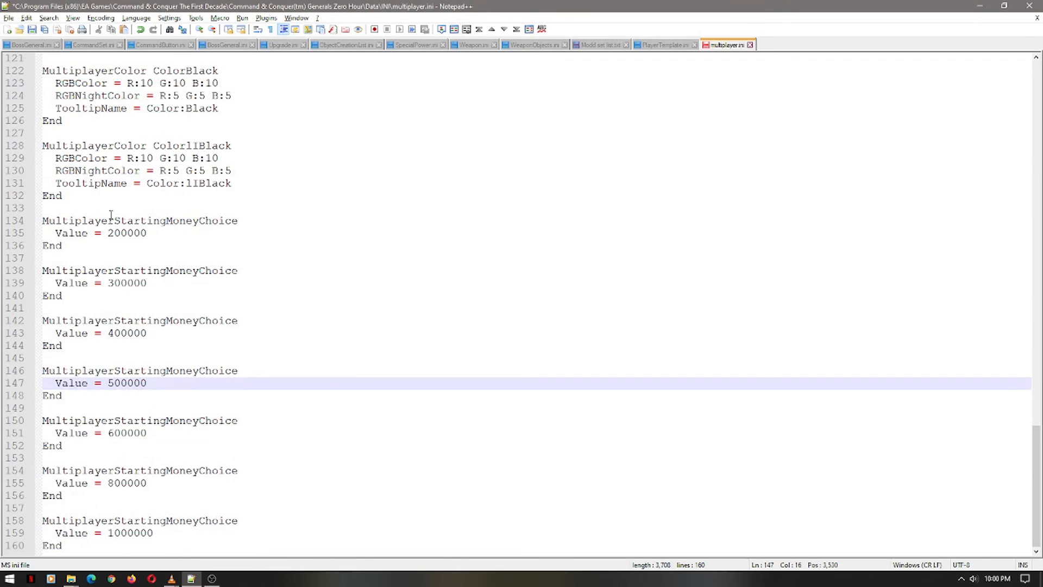
left_click(67, 258)
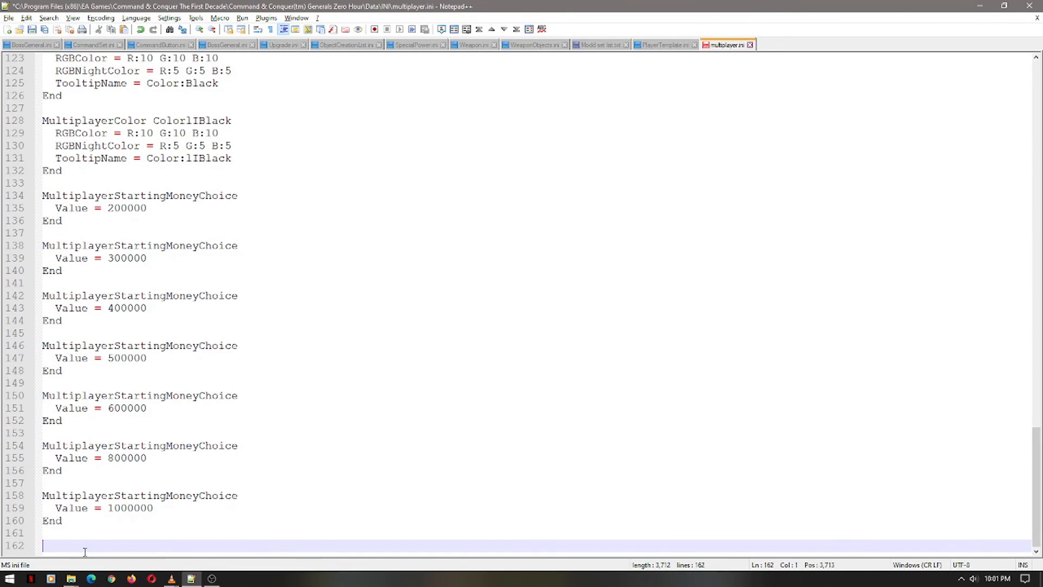
key("ctrl+v")
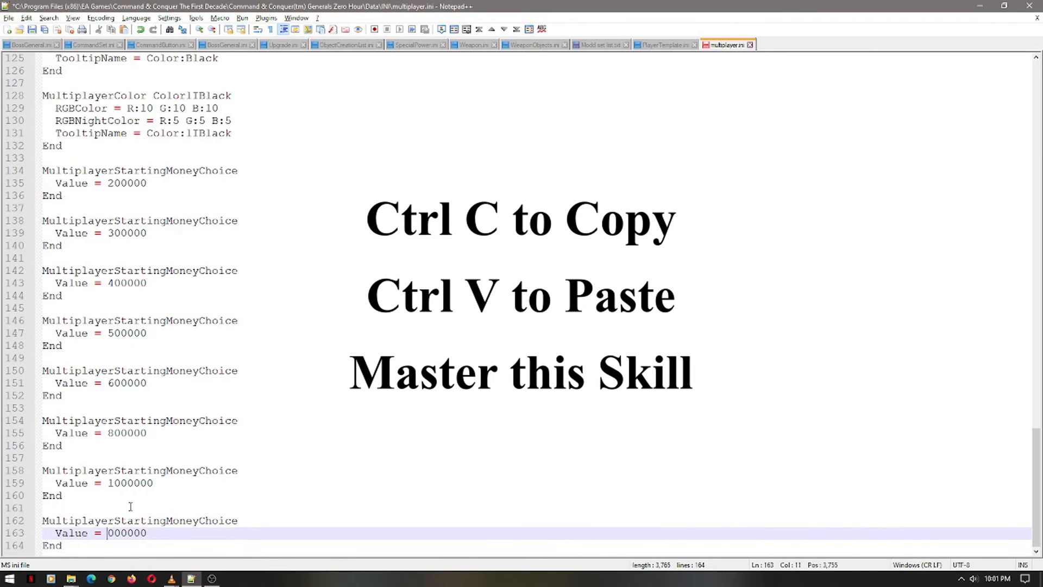
type("2")
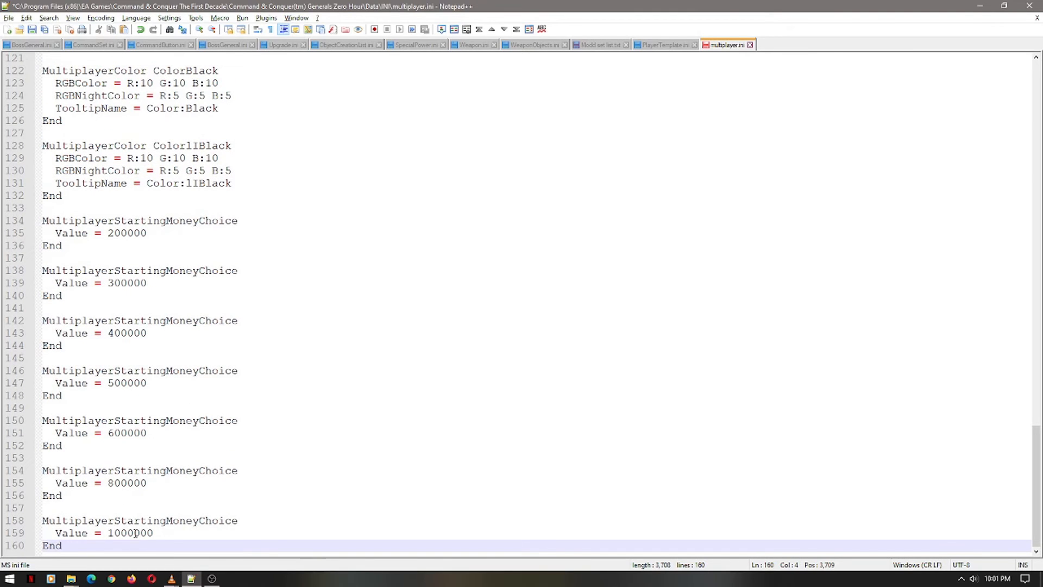
mouse_move(727, 44)
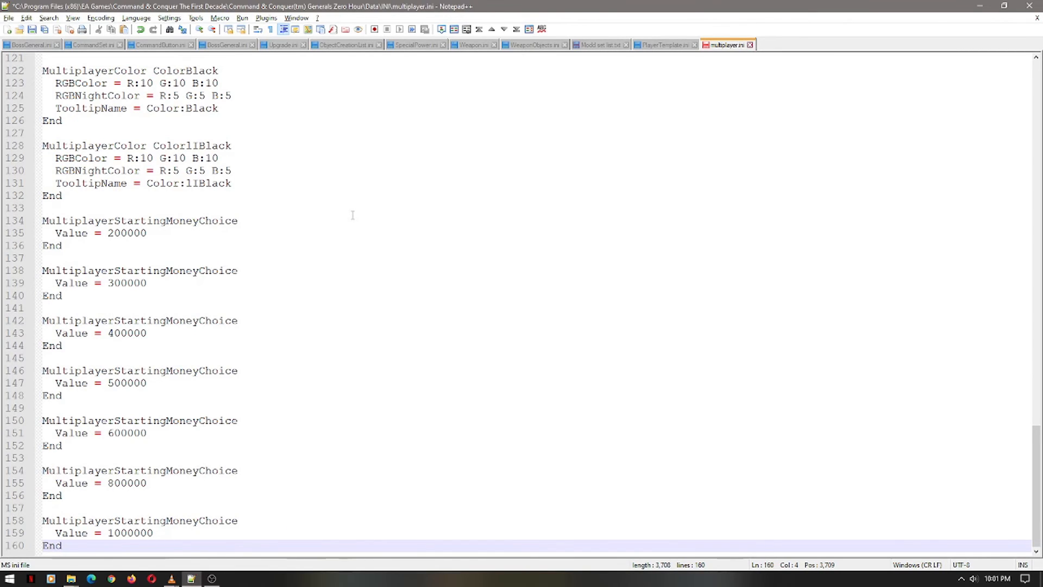
mouse_move(661, 44)
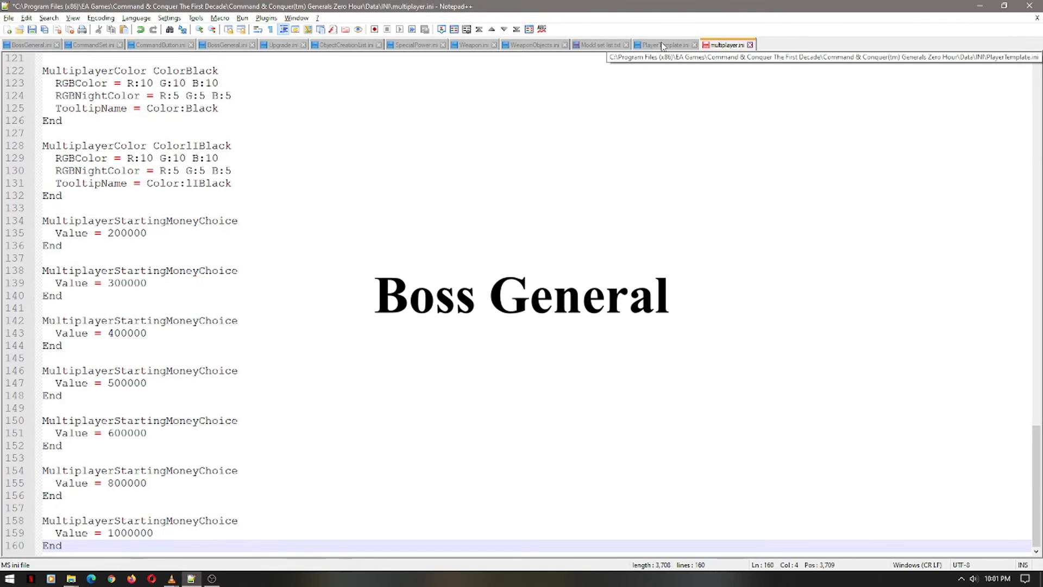
Step: Review FactionBossGeneral in PlayerTemplate.ini and its three Boss_VehicleDozer StartingUnit lines
left_click(665, 45)
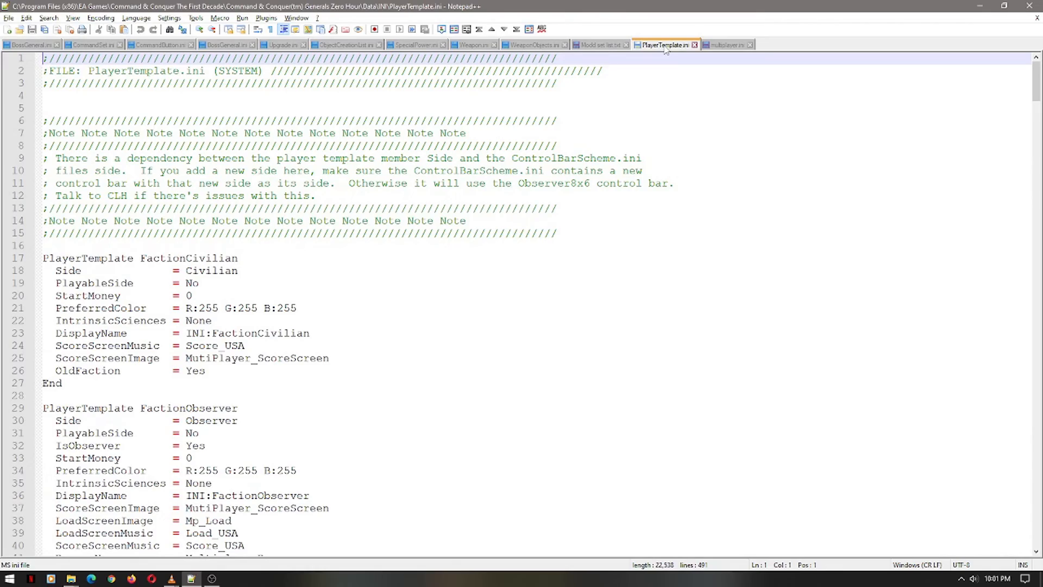
scroll("down", 3)
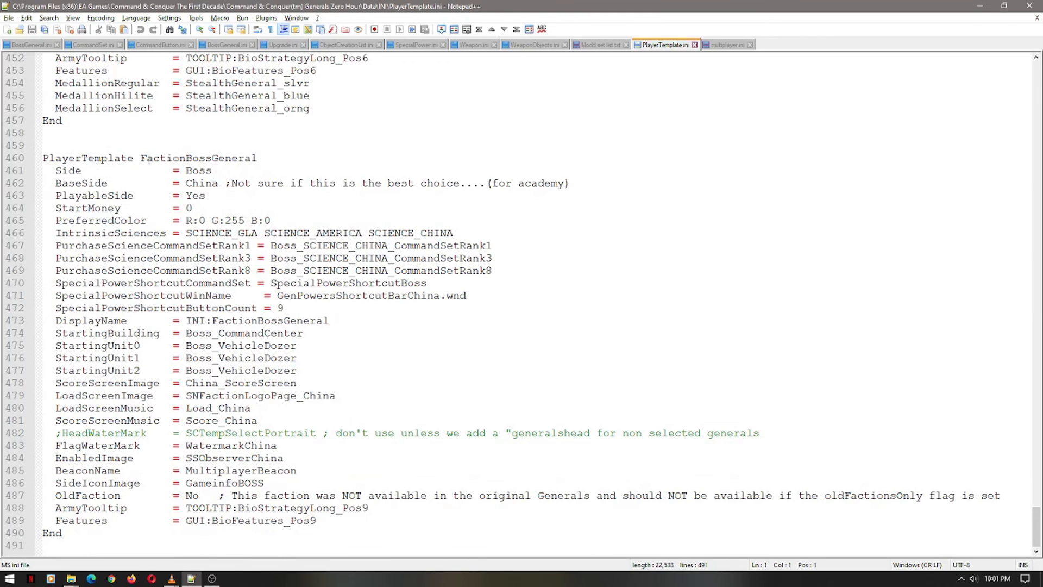
left_click(203, 157)
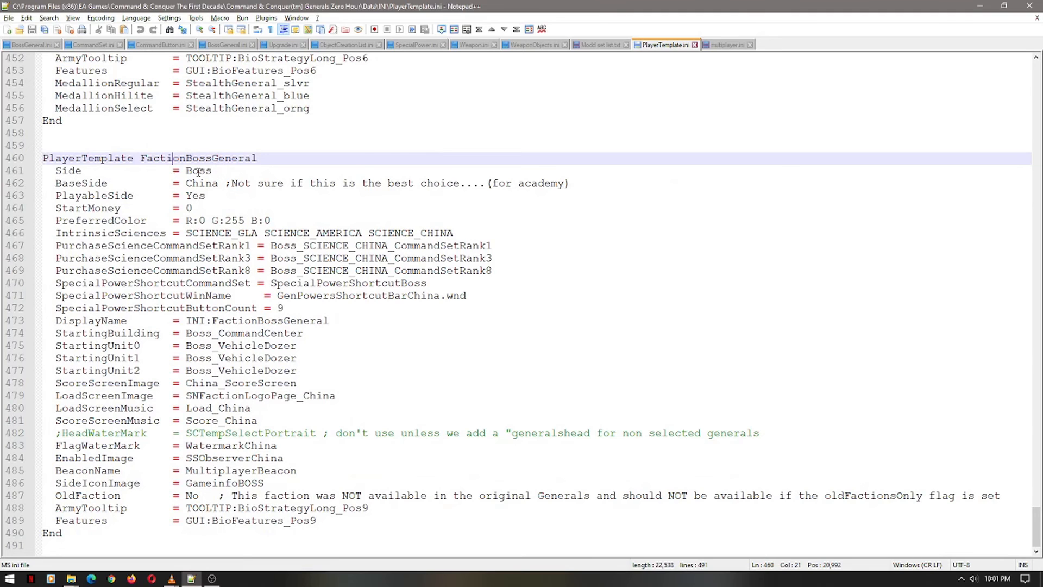
double_click(198, 170)
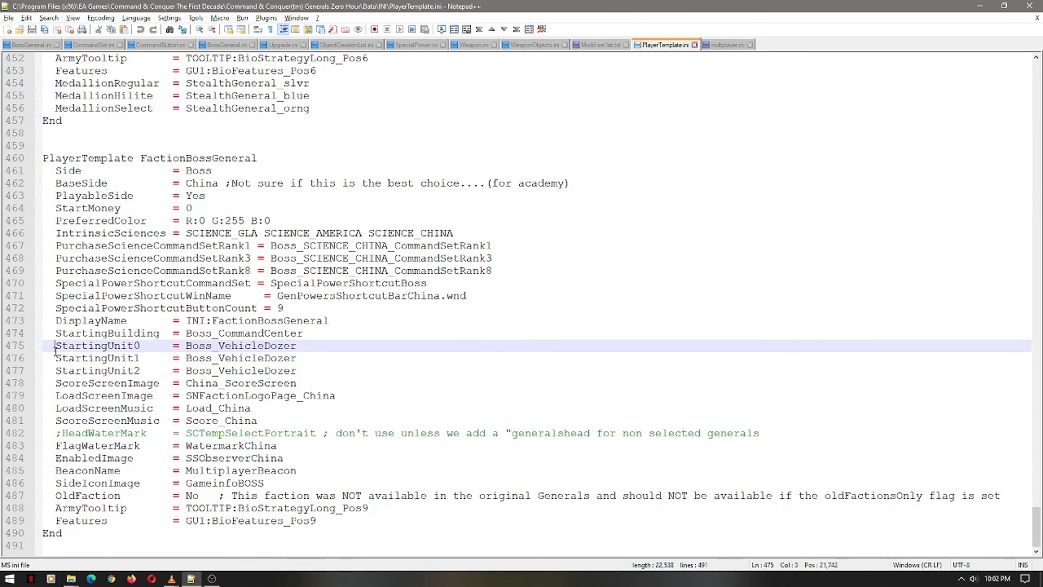
left_click_drag(55, 345, 142, 371)
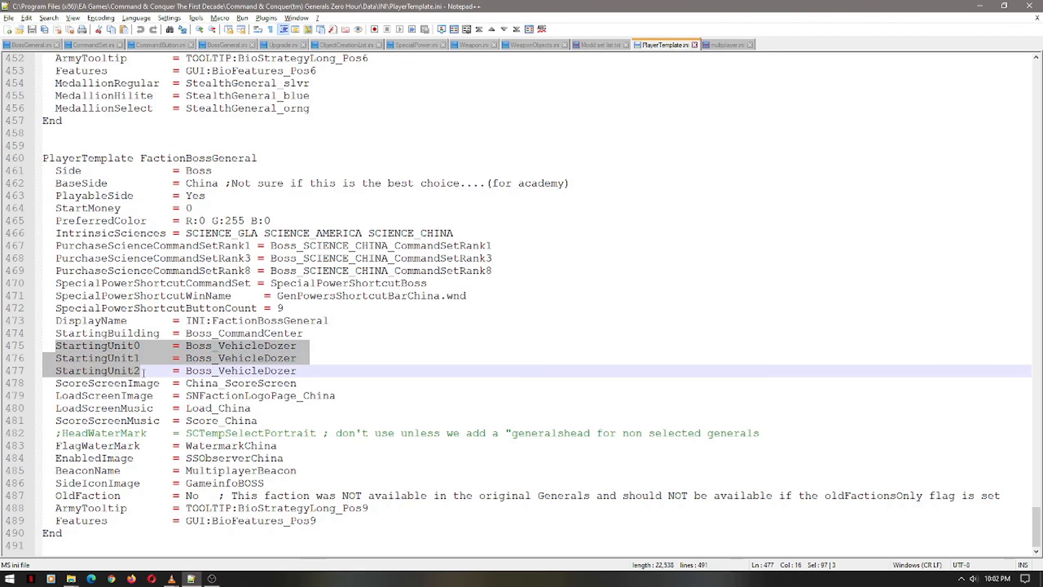
left_click(317, 371)
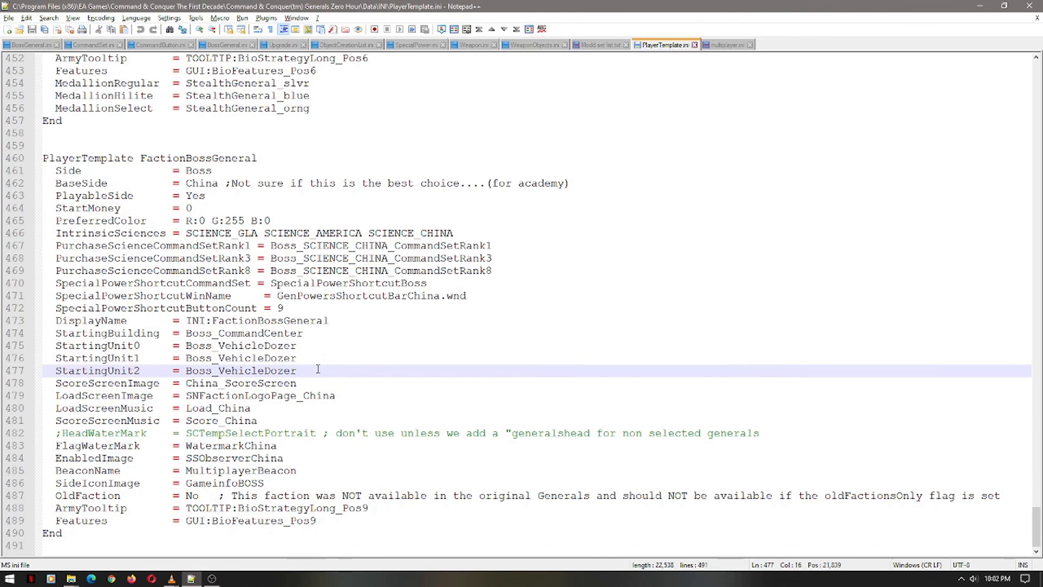